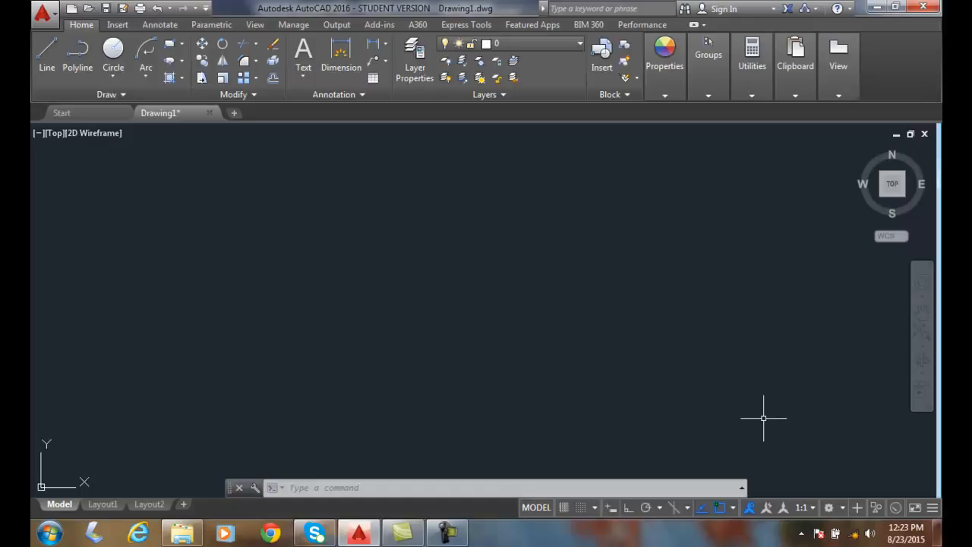
mouse_move(737, 414)
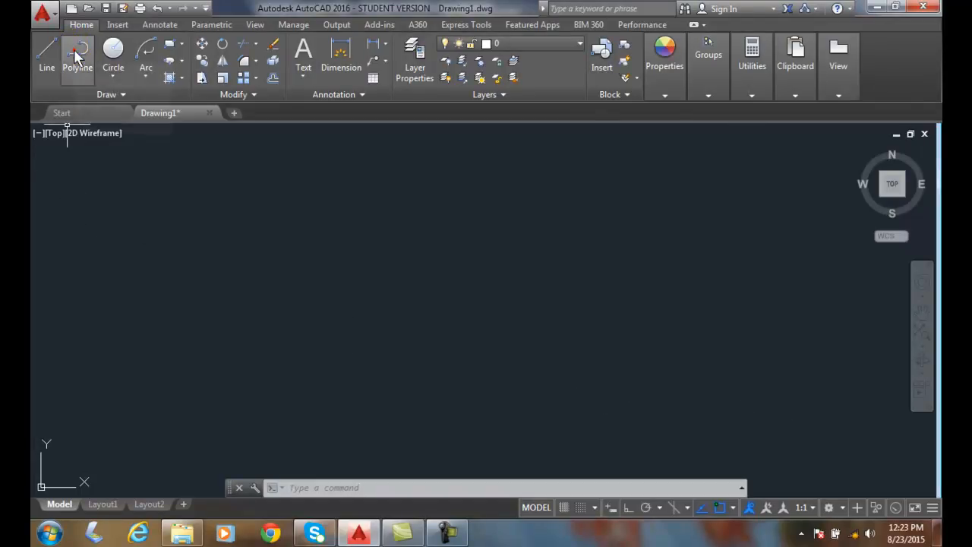
Start a thick polyline at the lower-left of the drawing area.
click(77, 57)
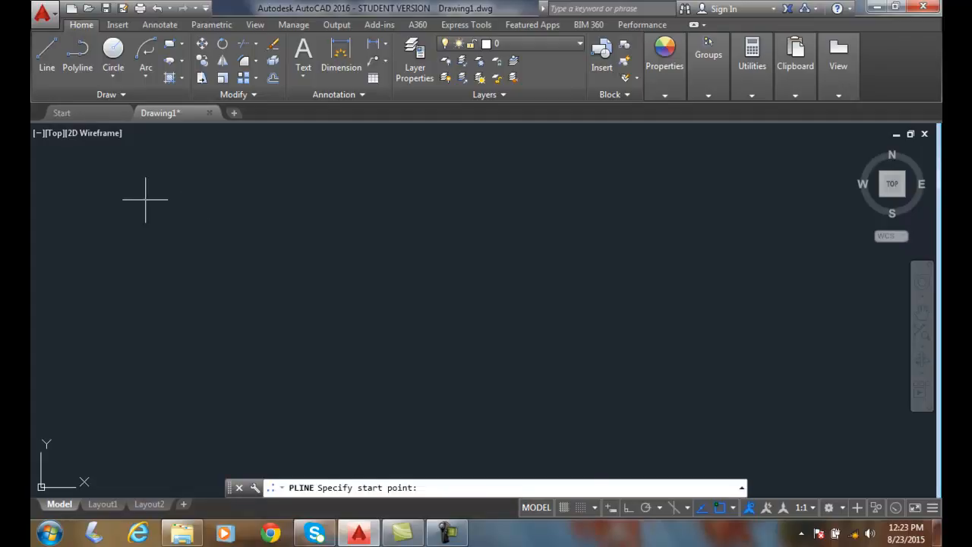
click(452, 471)
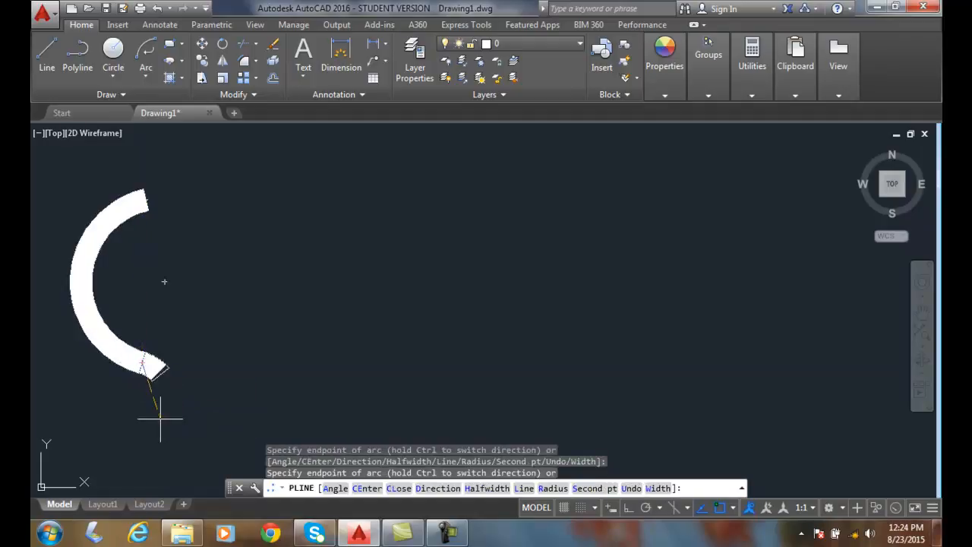
mouse_move(142, 452)
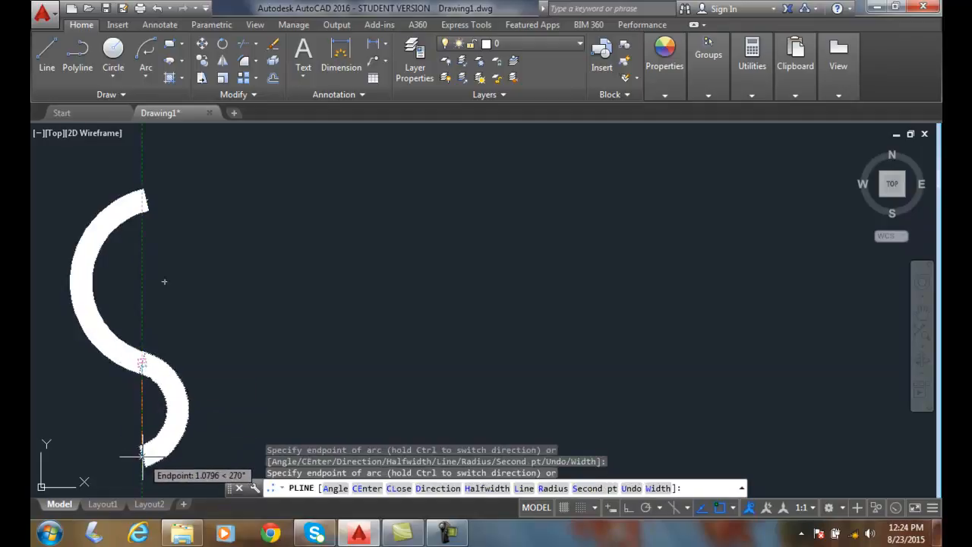
mouse_move(128, 452)
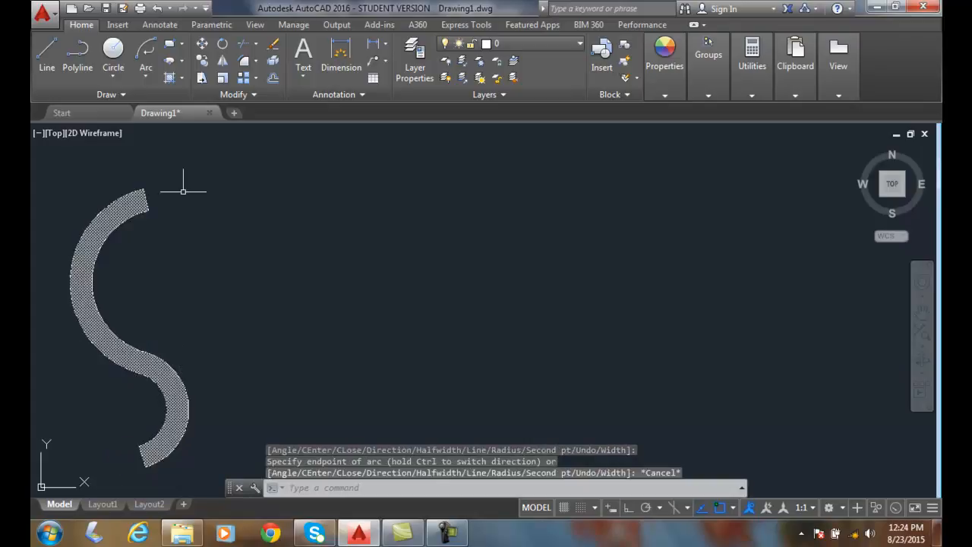
Start a zero-width polyline beside the S-shape with a short straight segment.
click(76, 47)
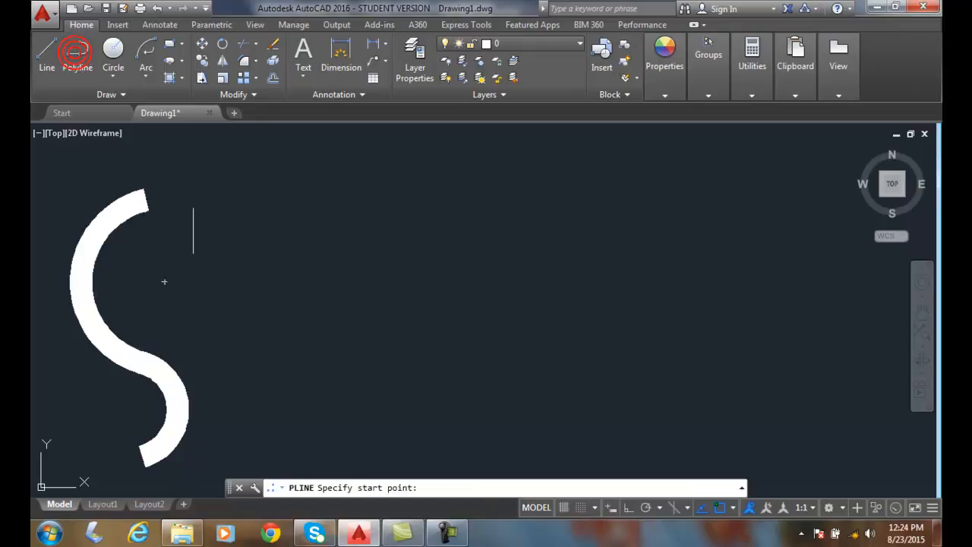
click(368, 456)
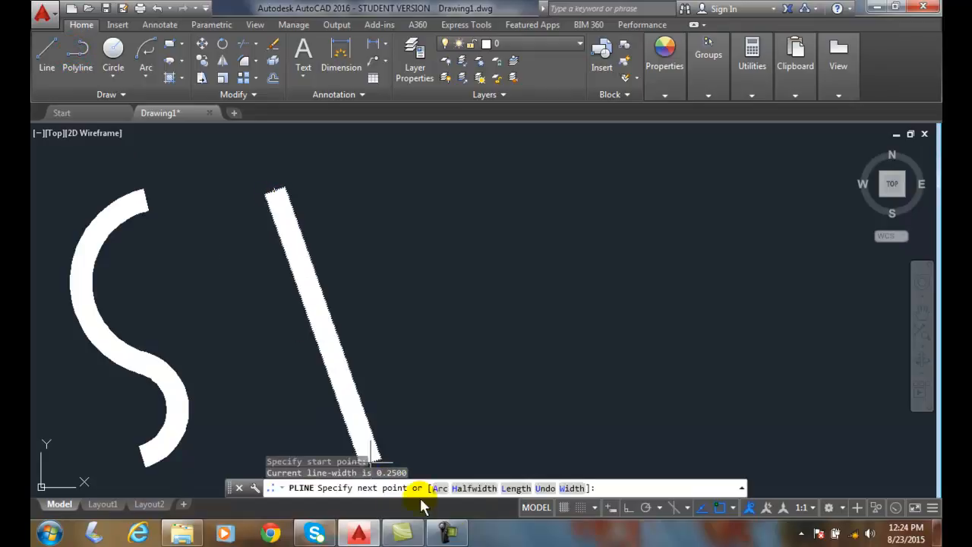
text(W)
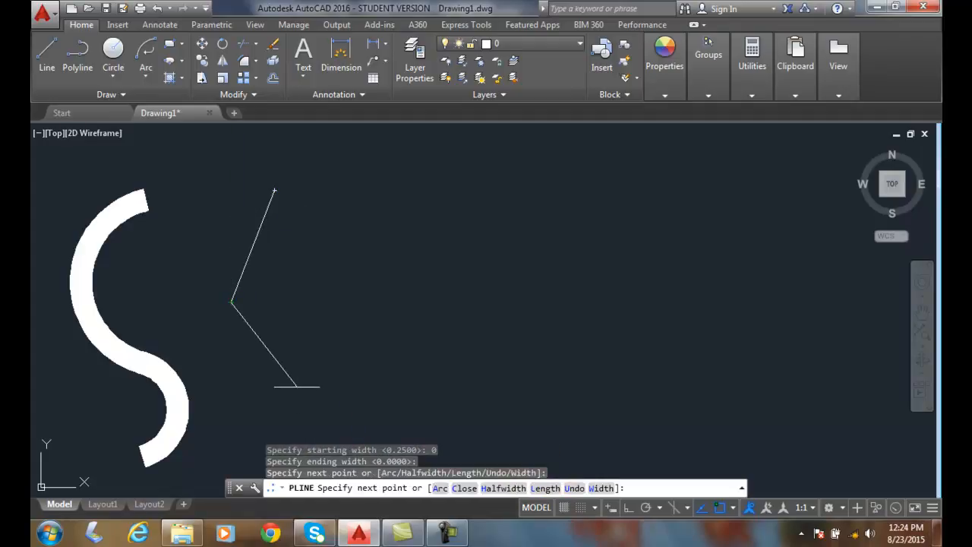
click(369, 441)
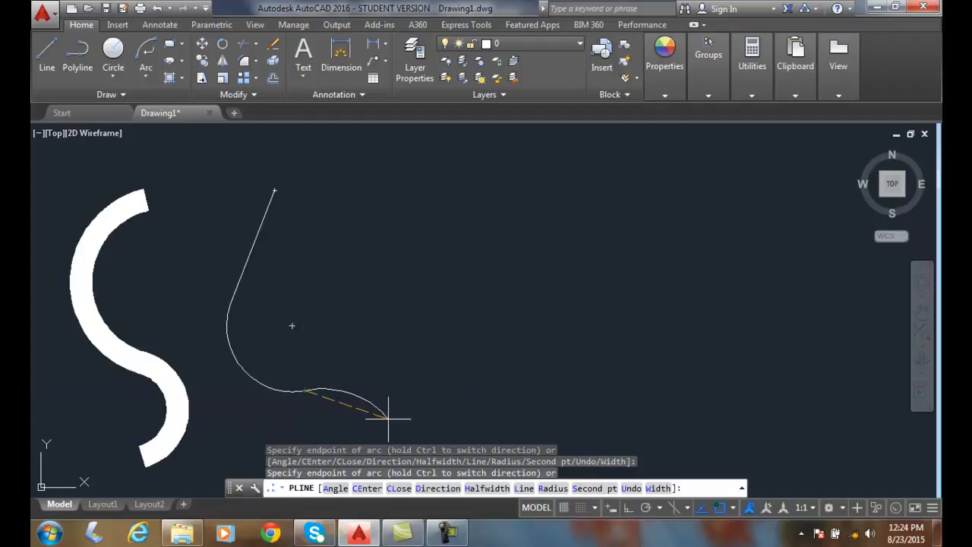
Continue the thin polyline as looping arcs and finish it.
click(491, 399)
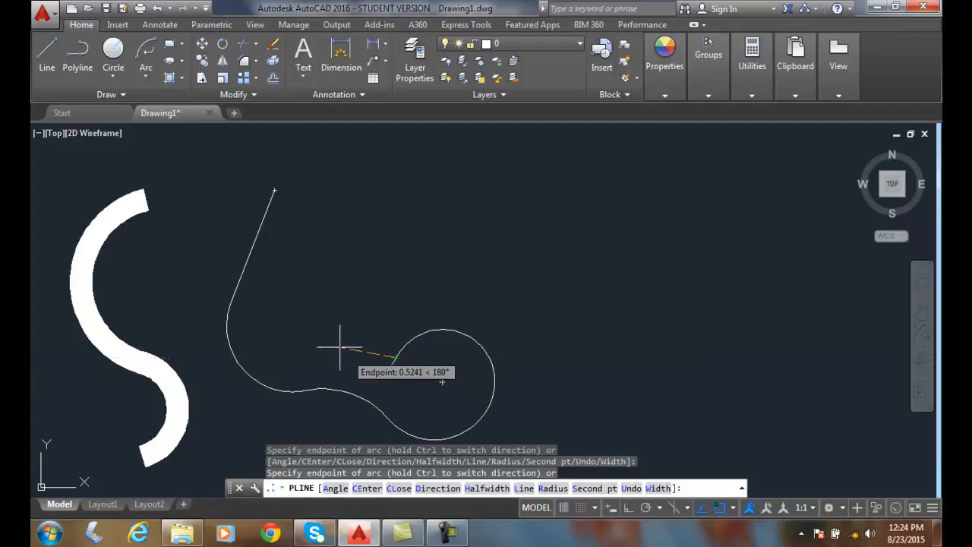
mouse_move(319, 334)
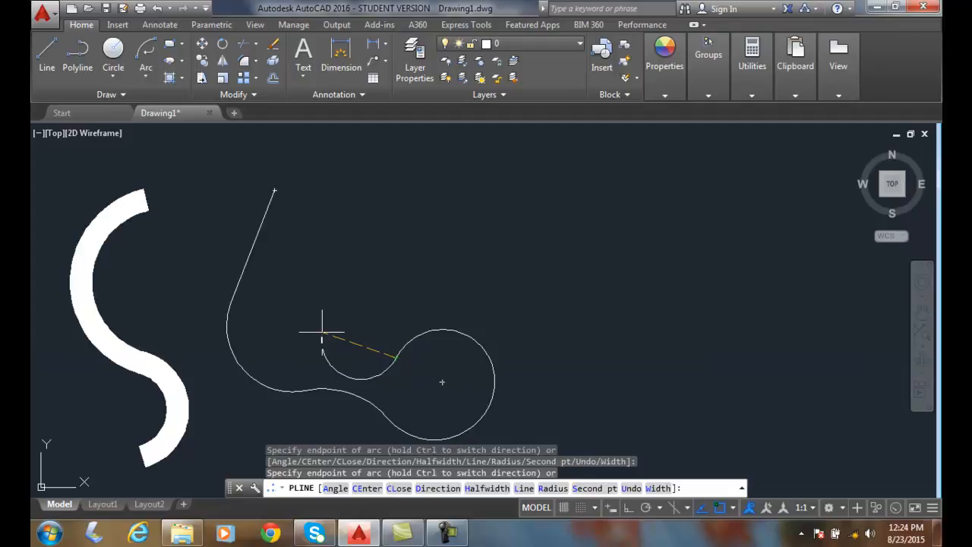
mouse_move(369, 332)
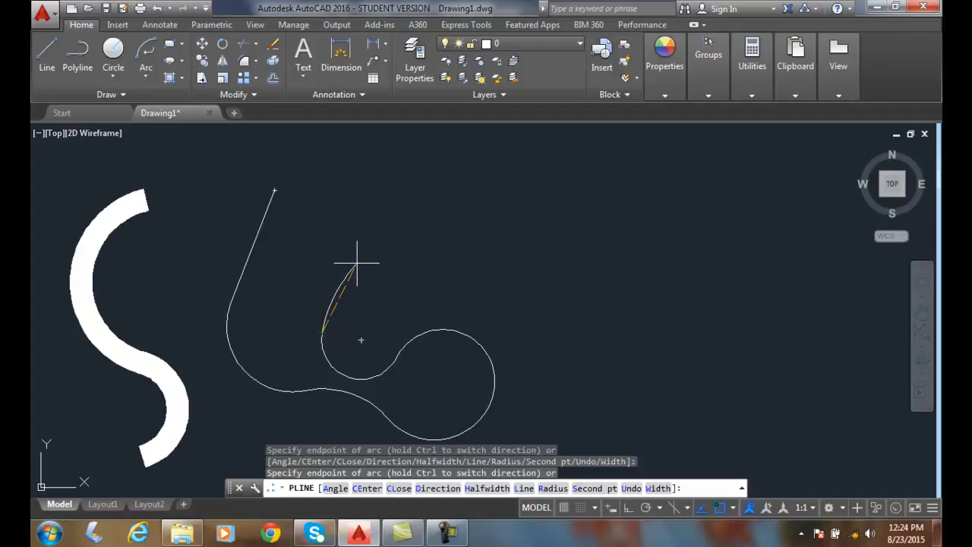
click(356, 263)
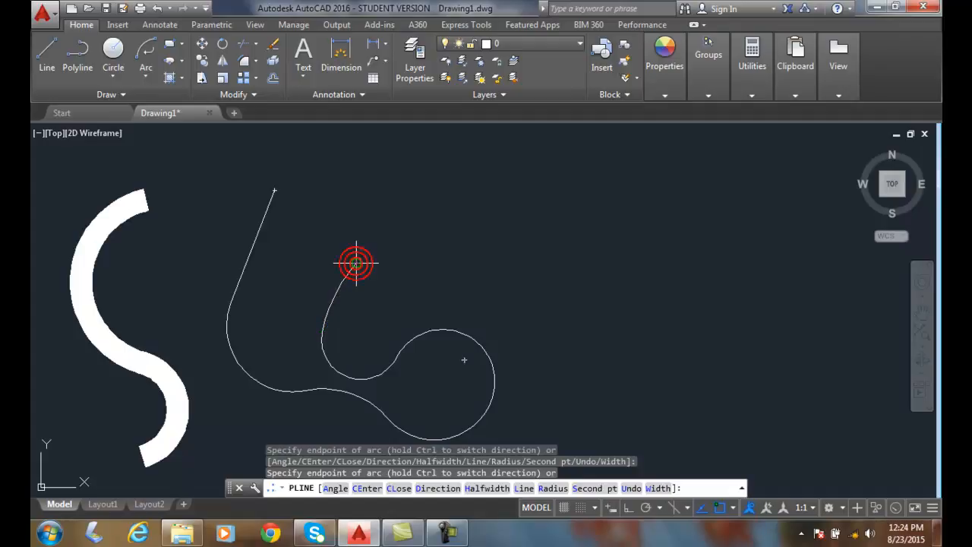
key(Escape)
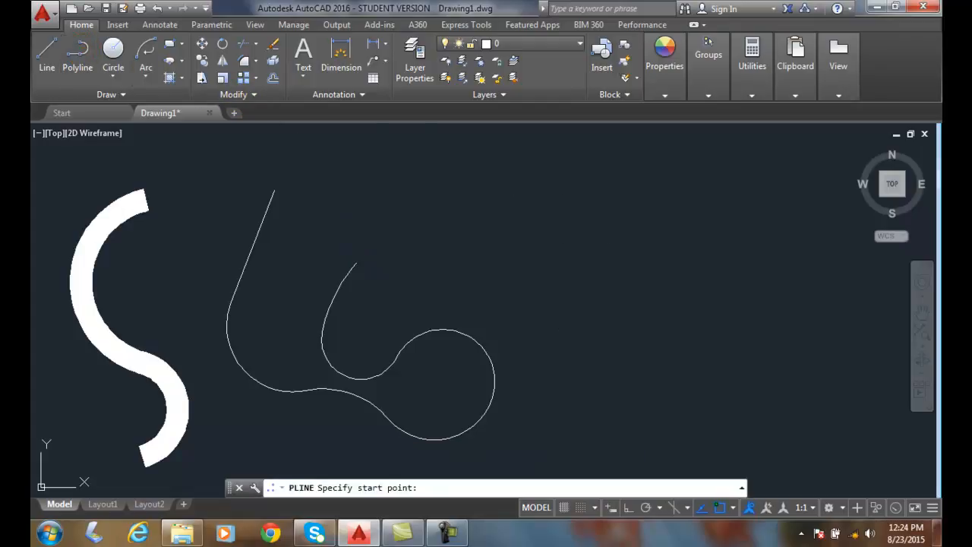
Start a thin polyline at the right and draw a radius-15 arc segment.
click(569, 206)
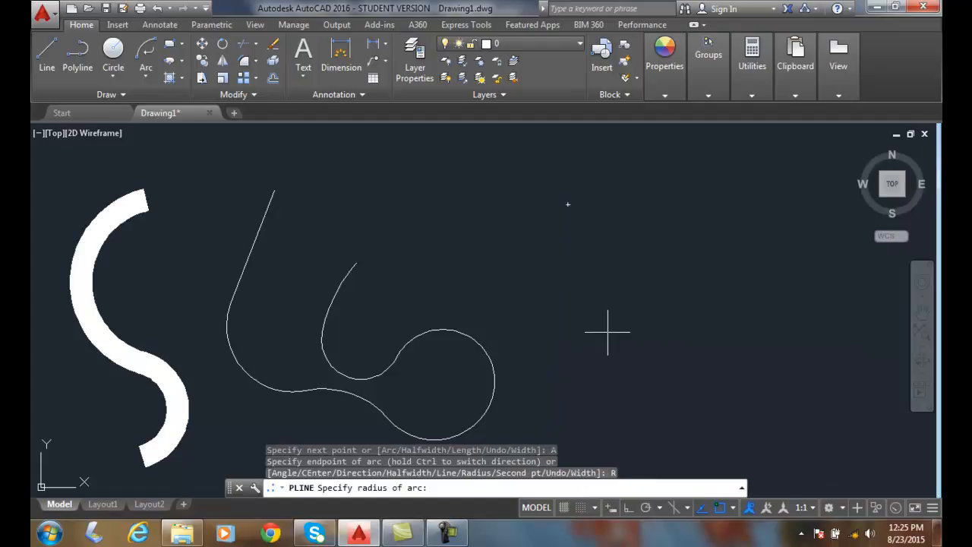
text(15)
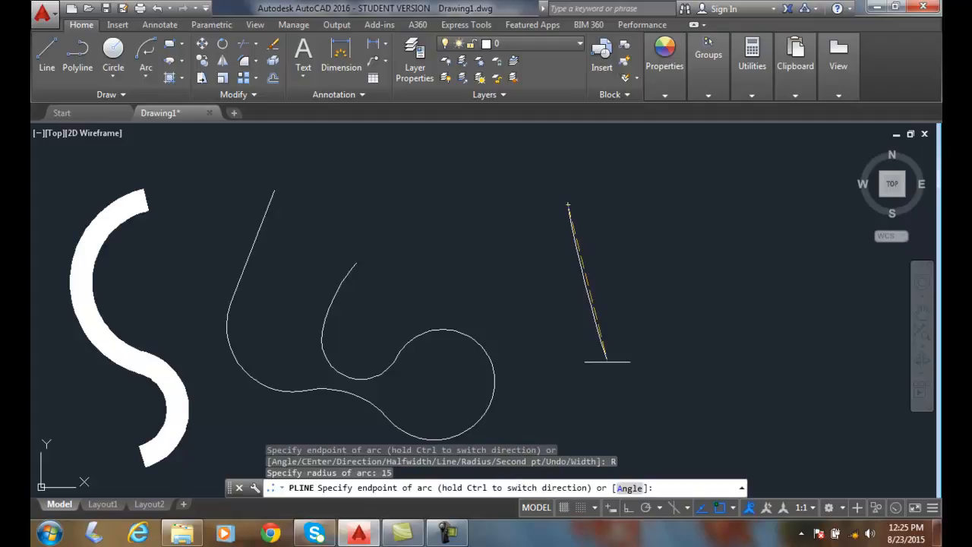
mouse_move(611, 365)
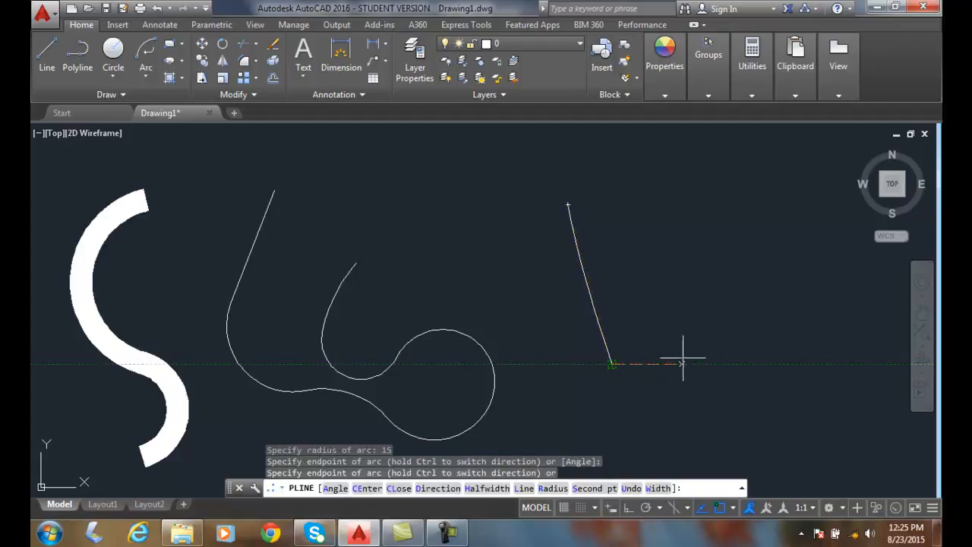
click(741, 270)
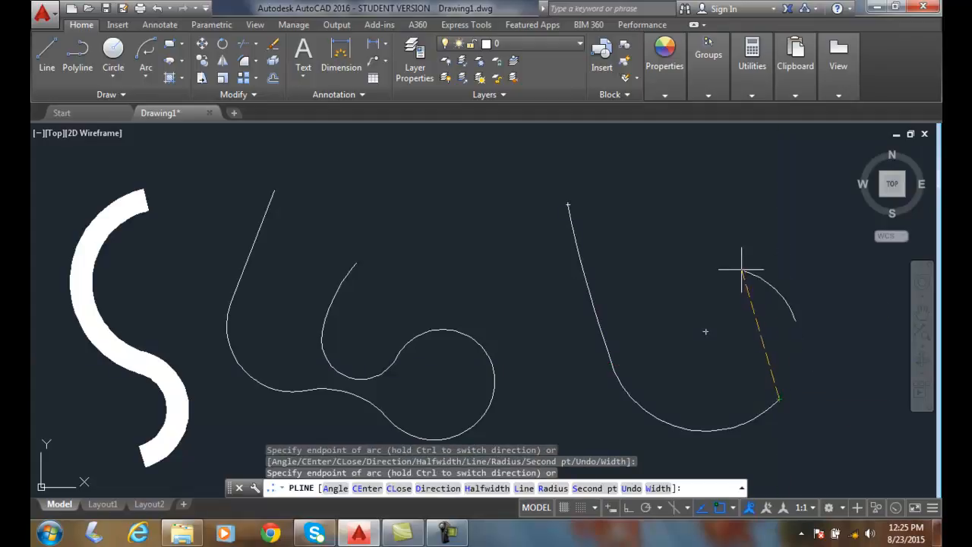
mouse_move(870, 277)
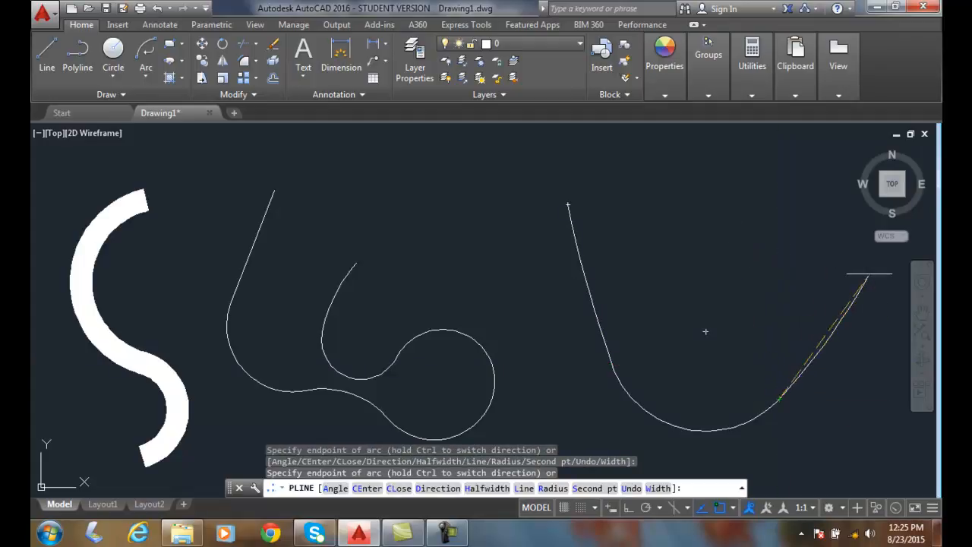
Complete the last arc of the U-shaped curve.
click(882, 406)
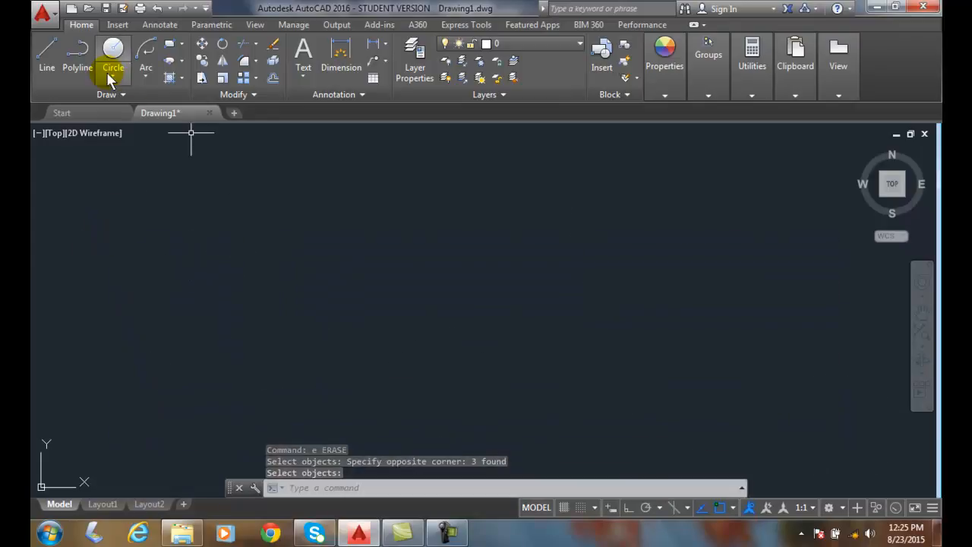
Start a new polyline and set a 0.4 starting width.
click(77, 57)
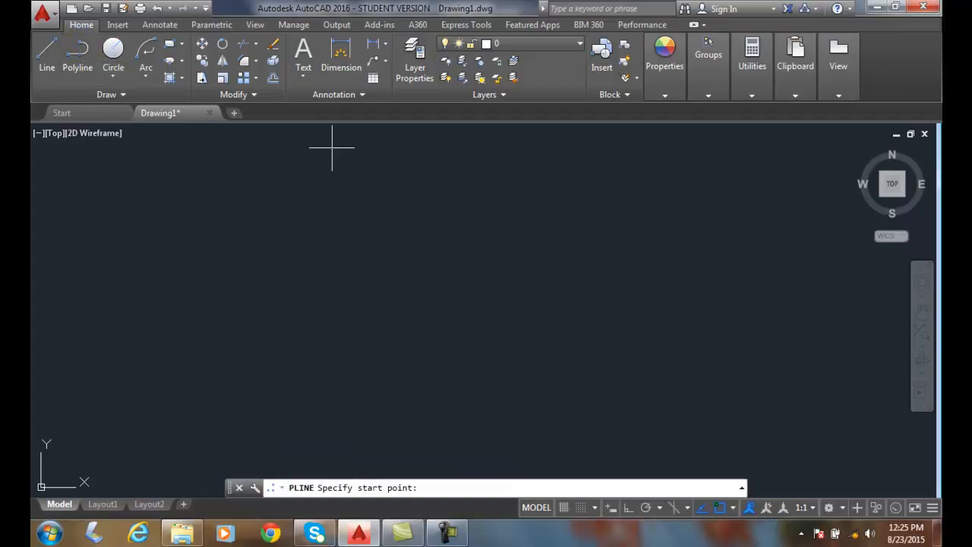
mouse_move(428, 194)
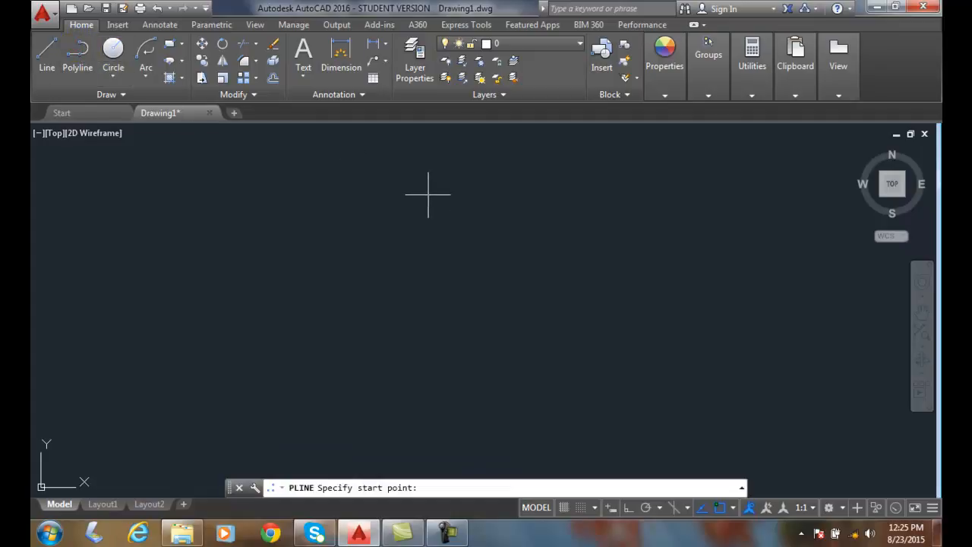
click(428, 196)
text(W)
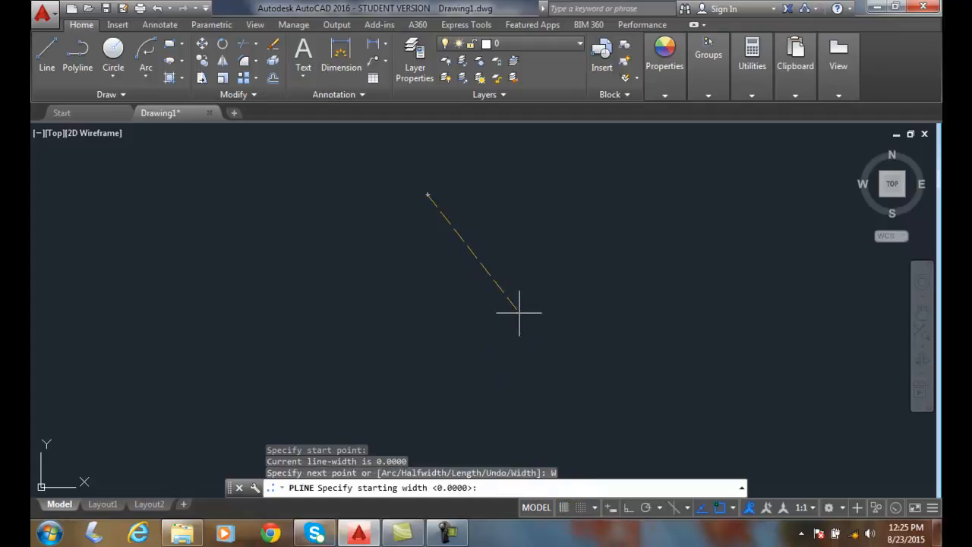
text(.4)
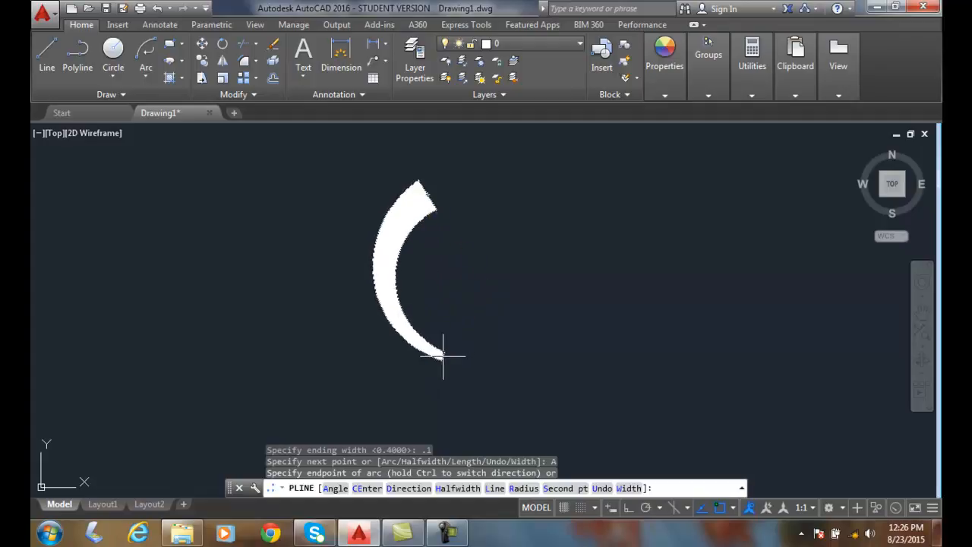
Place the tapering arc's endpoint to end the polyline, then select the arc.
click(439, 361)
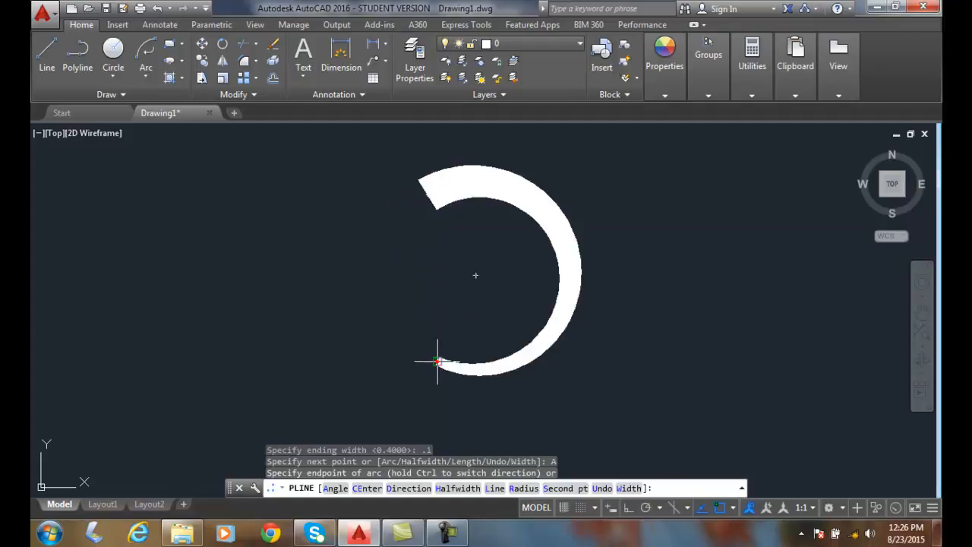
click(369, 379)
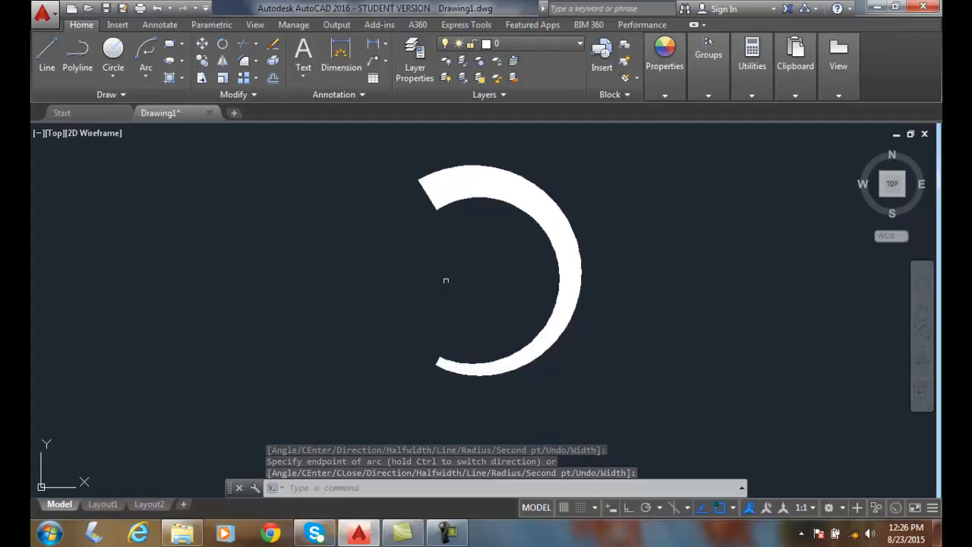
click(443, 365)
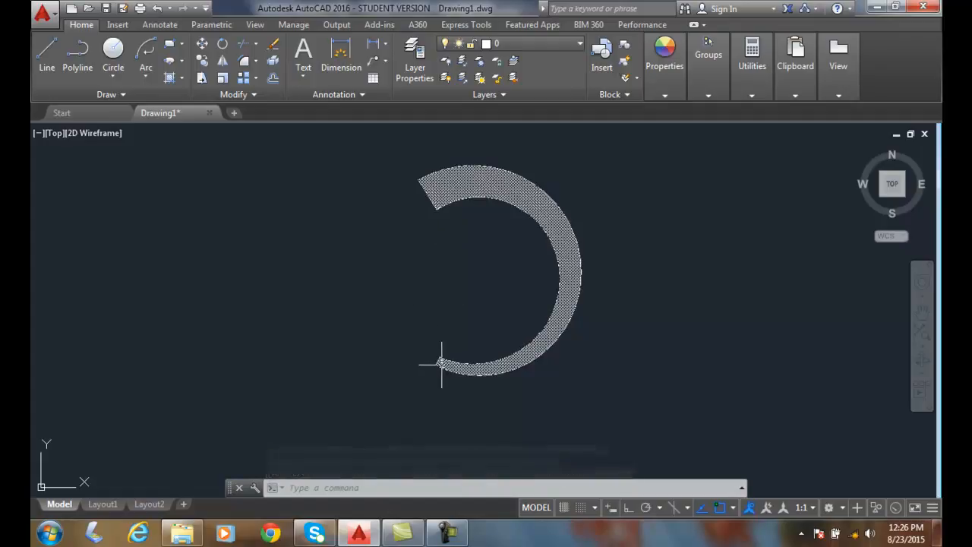